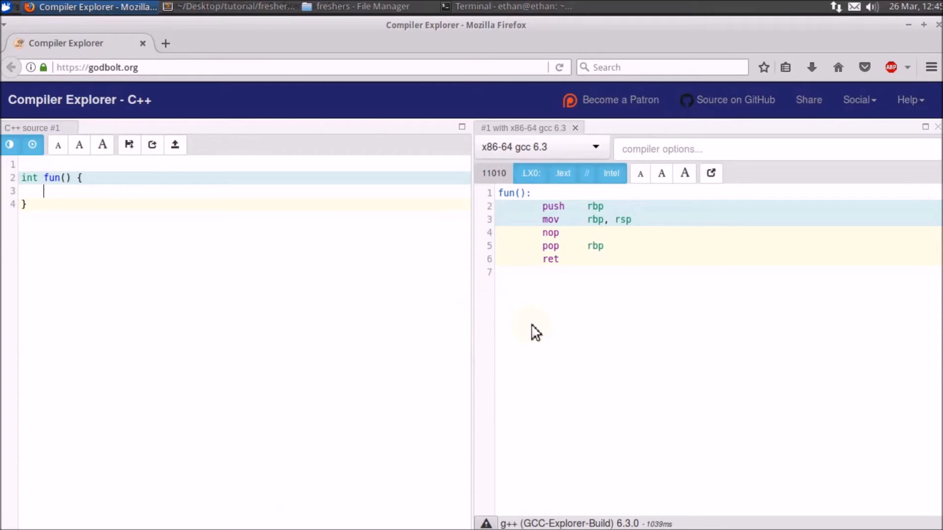
{"action": "mouse_move", "coordinate": [386, 288]}
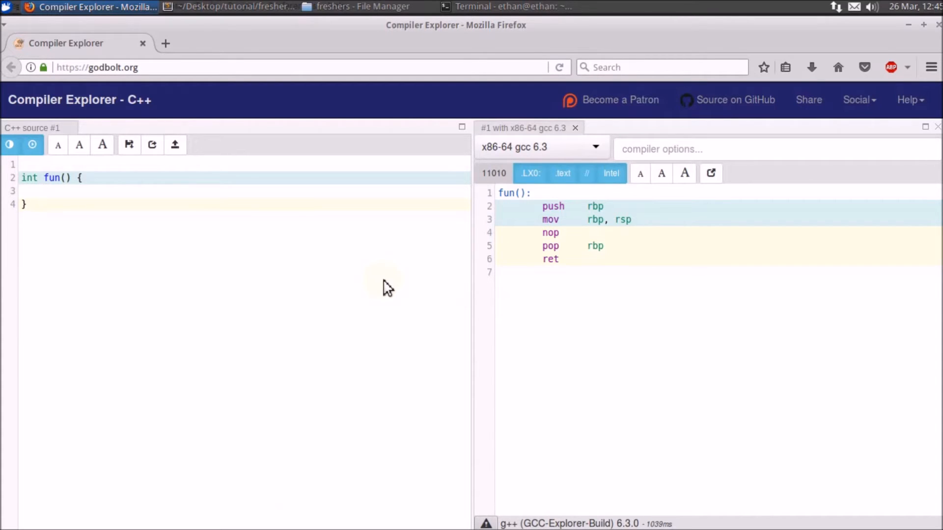
{"action": "mouse_move", "coordinate": [201, 124]}
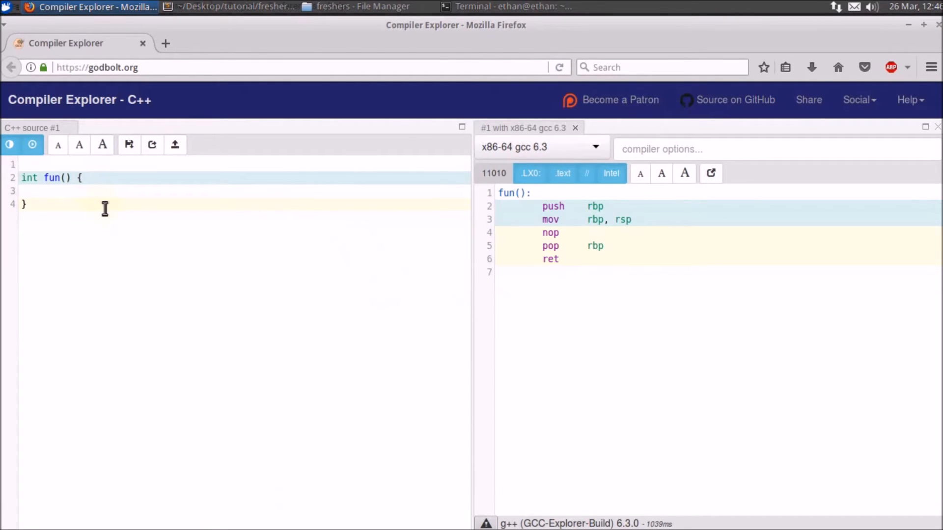
Step: Write int a = 10; in the body of fun() so the recompiled assembly stores 10
{"action": "type", "text": "int a ="}
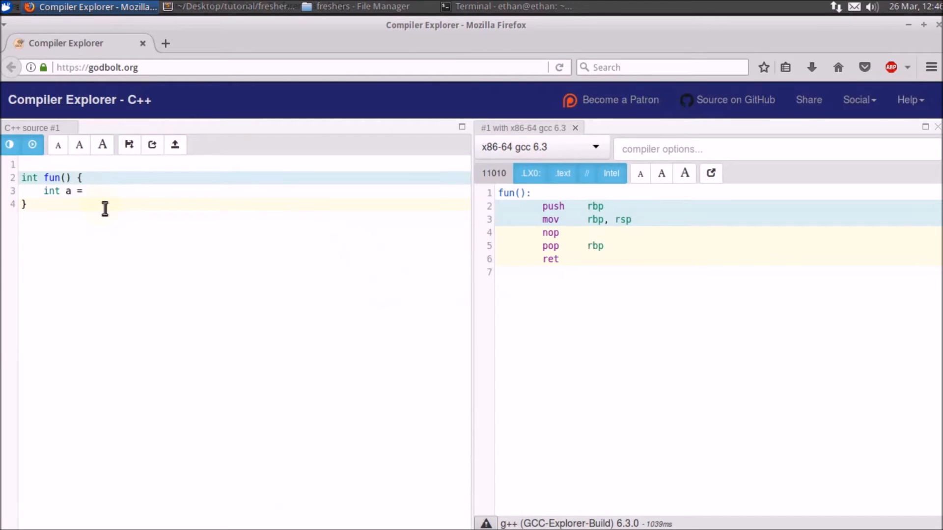
{"action": "type", "text": "10;"}
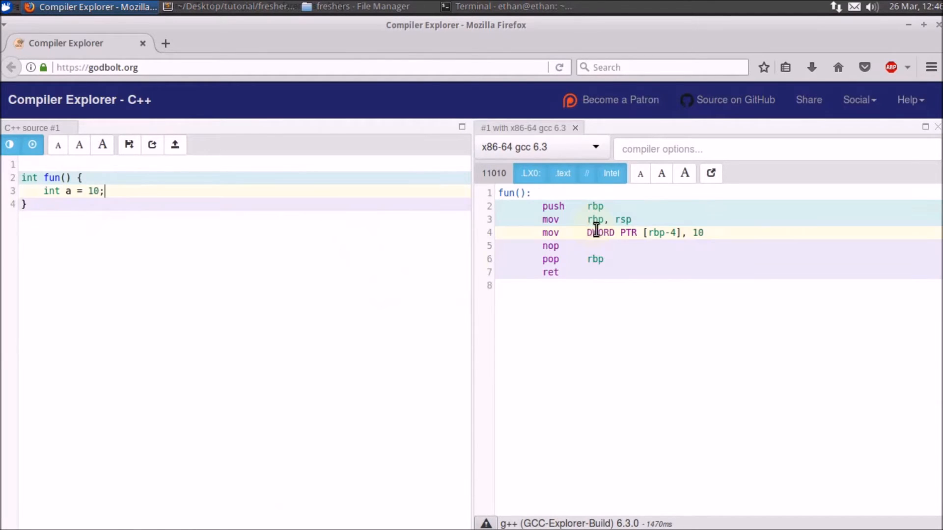
{"action": "mouse_move", "coordinate": [588, 292]}
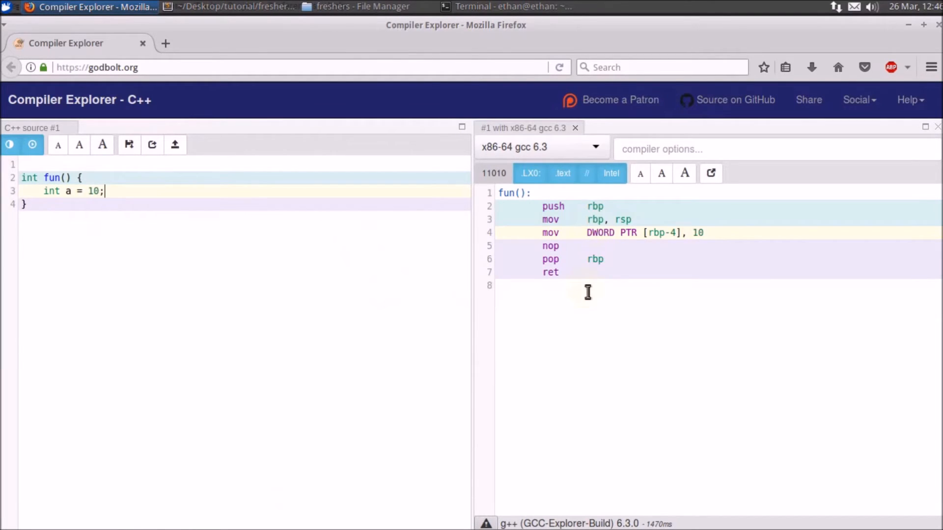
{"action": "mouse_move", "coordinate": [498, 244]}
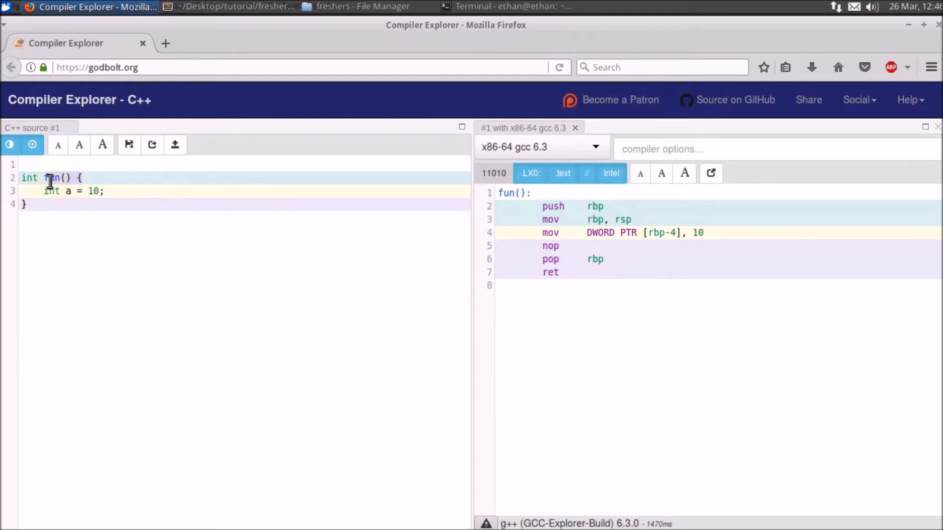
{"action": "mouse_move", "coordinate": [317, 186]}
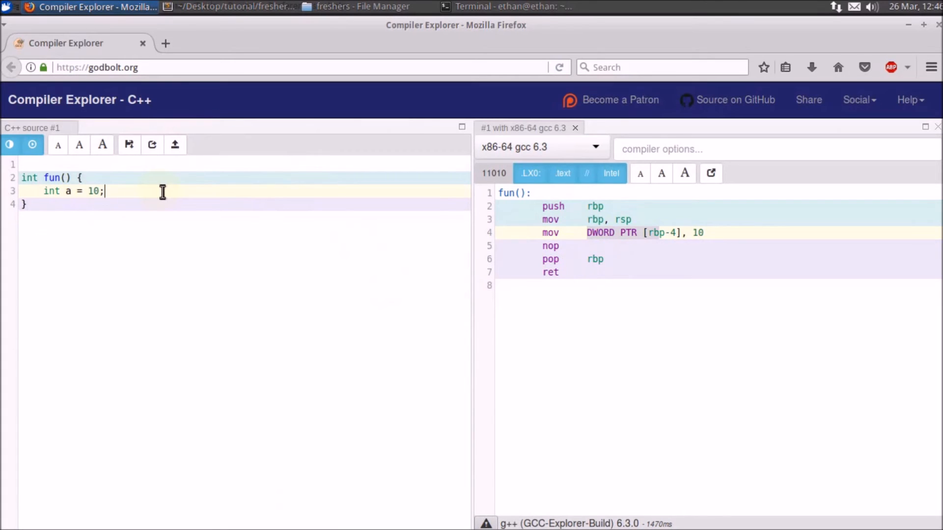
{"action": "mouse_move", "coordinate": [65, 209]}
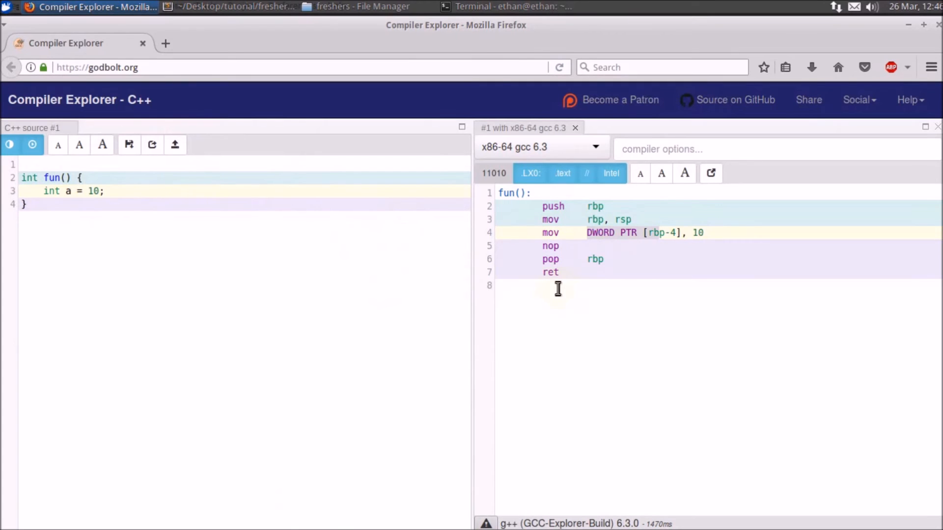
{"action": "mouse_move", "coordinate": [207, 195]}
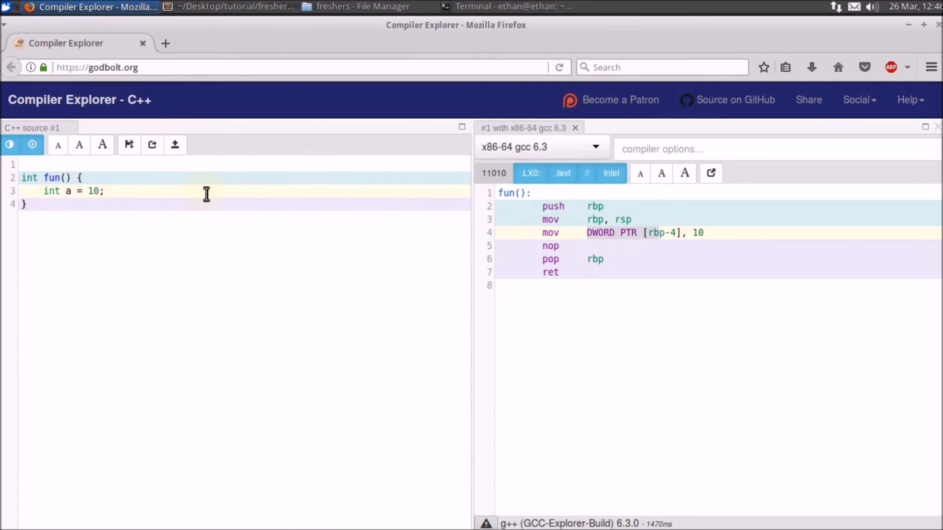
{"action": "left_click", "coordinate": [104, 192]}
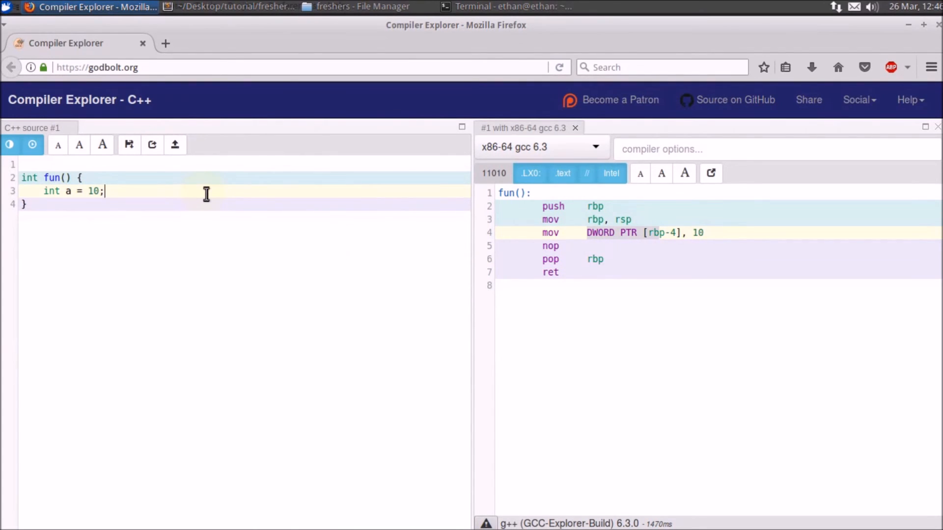
{"action": "mouse_move", "coordinate": [504, 264]}
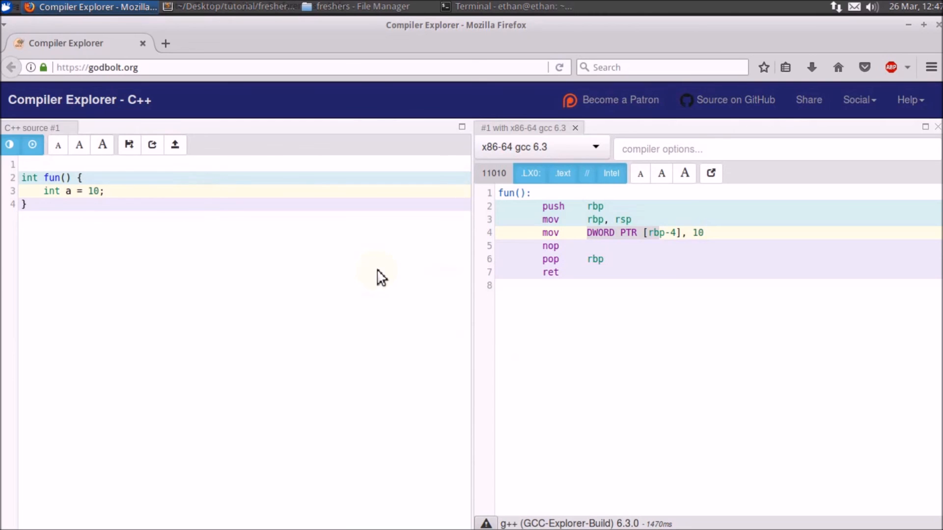
{"action": "mouse_move", "coordinate": [499, 366]}
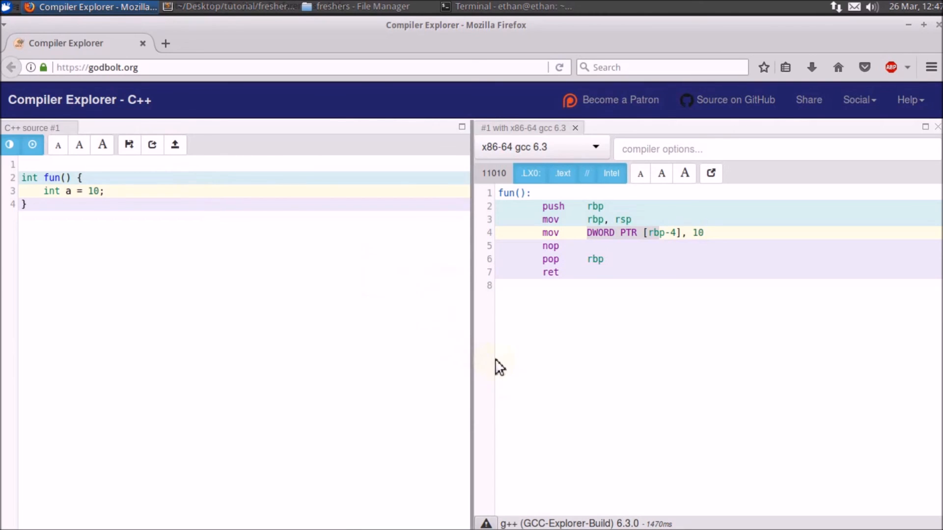